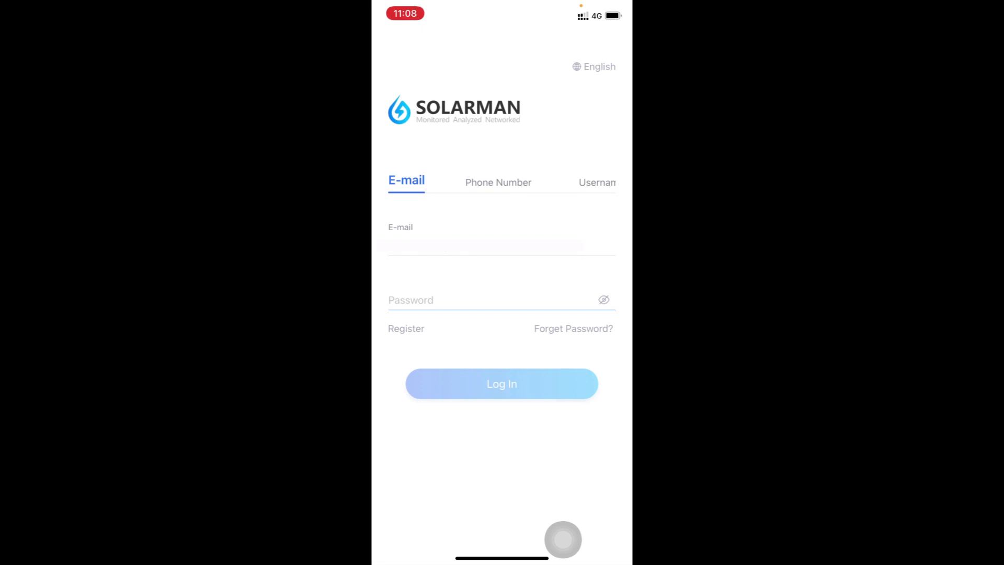
# Enter the account password and sign in to reach the work home screen.
pyautogui.click(501, 300)
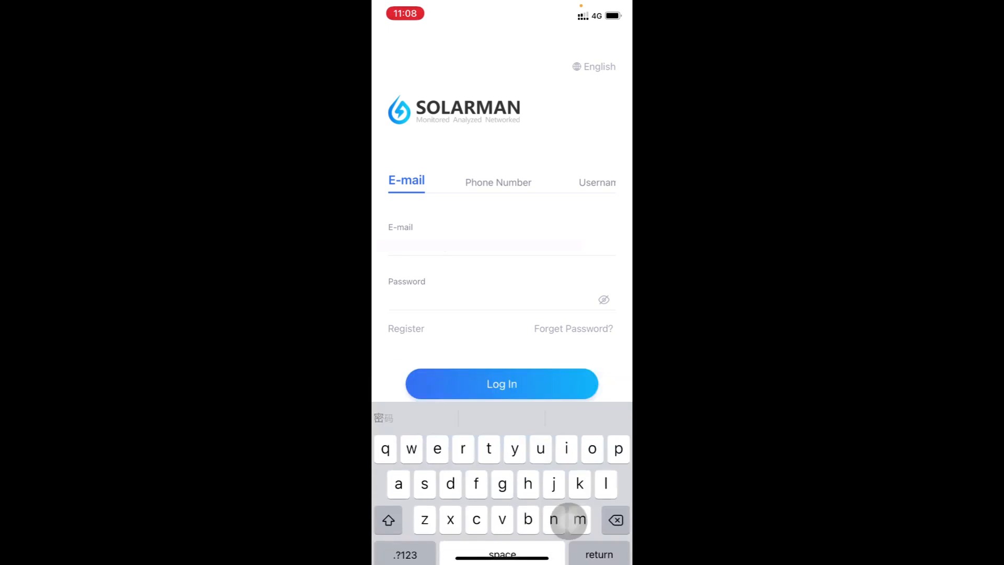
pyautogui.click(501, 384)
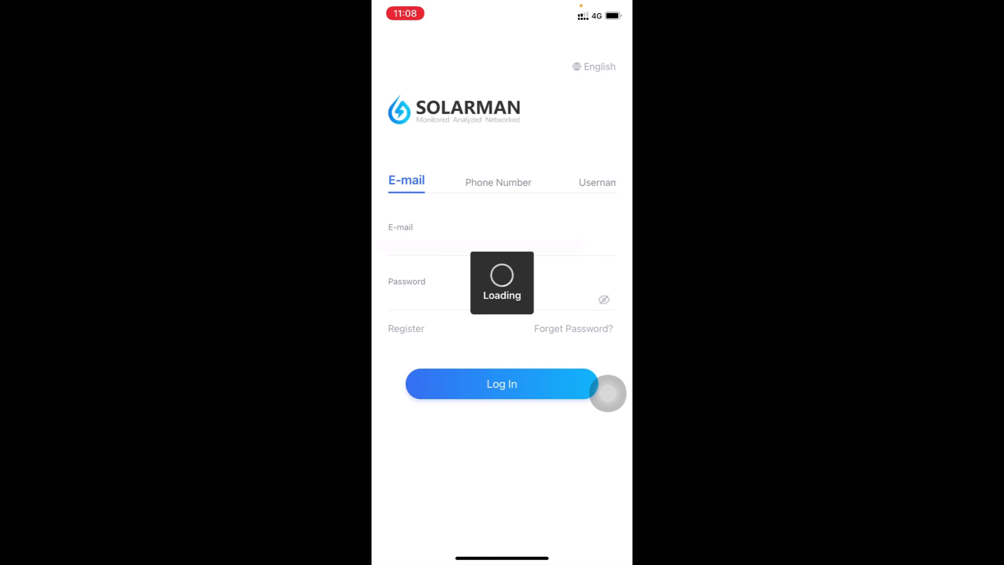
pyautogui.click(501, 384)
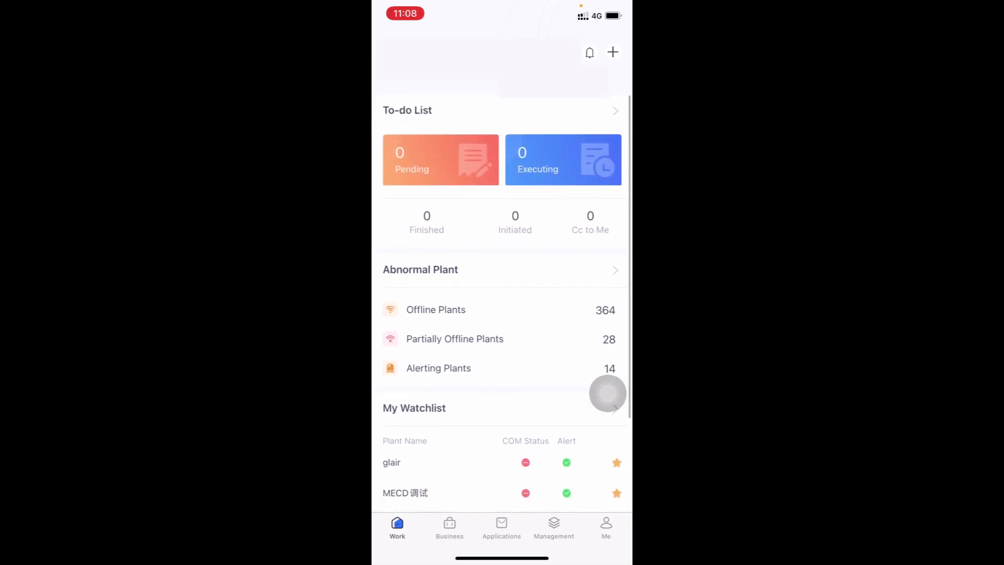
# Open String inverter Solar Station from My Watchlist and show its Sub-system/Device inverter list.
pyautogui.scroll(-3)
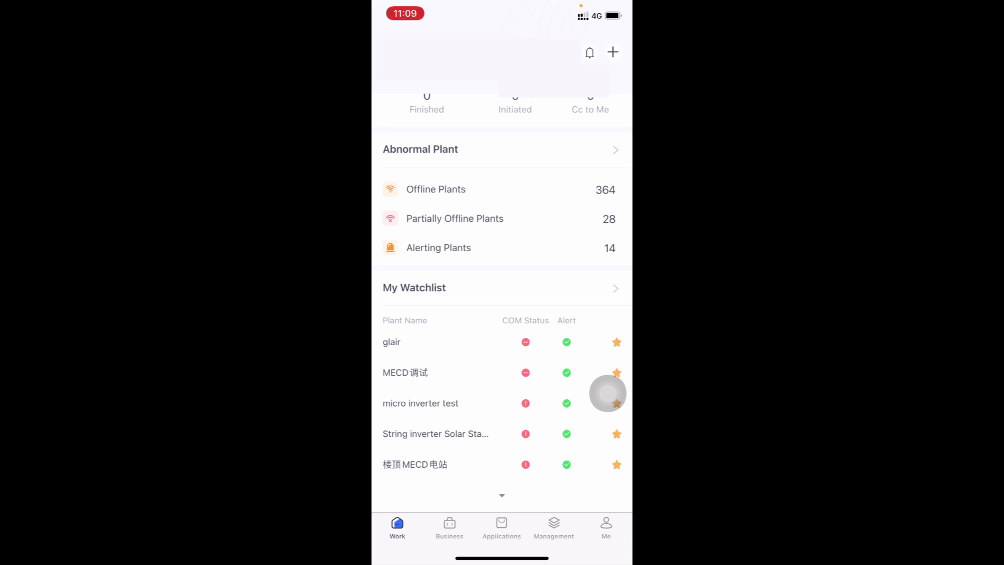
pyautogui.click(436, 433)
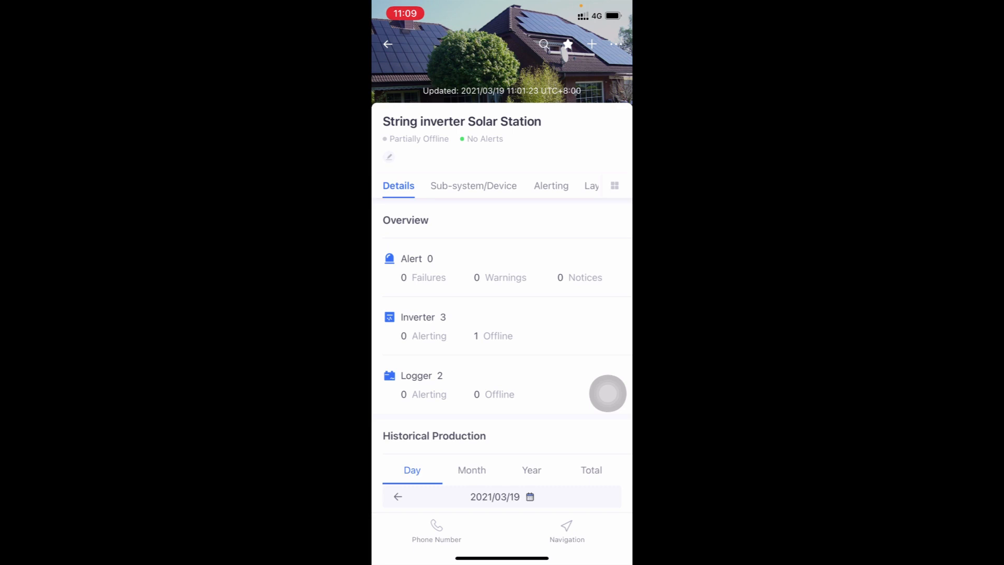
pyautogui.click(472, 186)
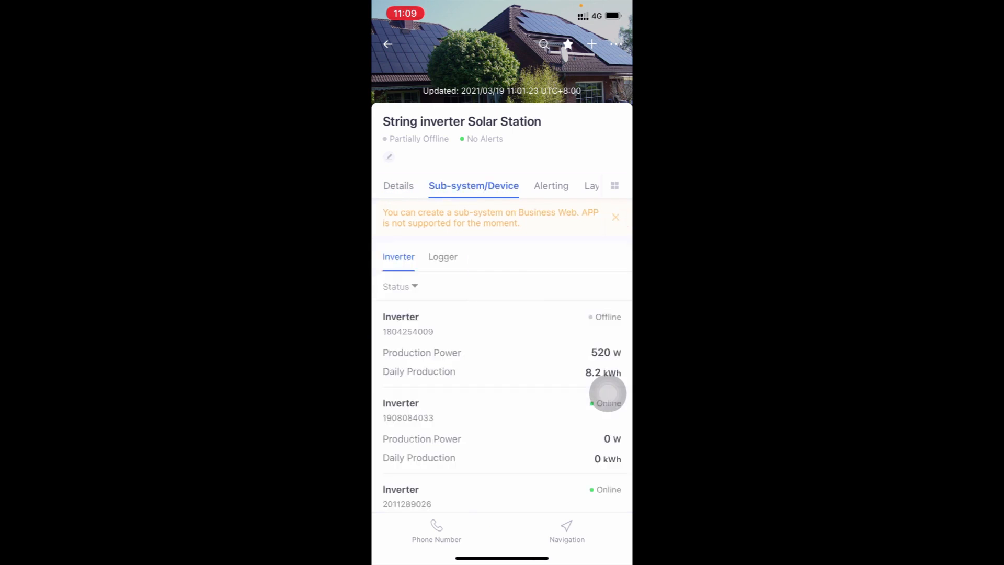
pyautogui.scroll(3)
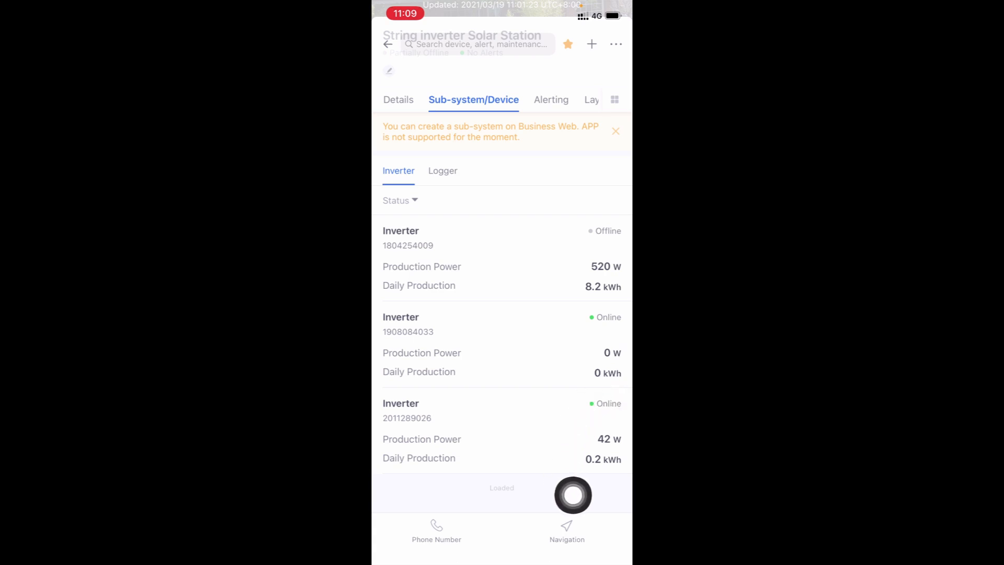
pyautogui.moveTo(607, 500)
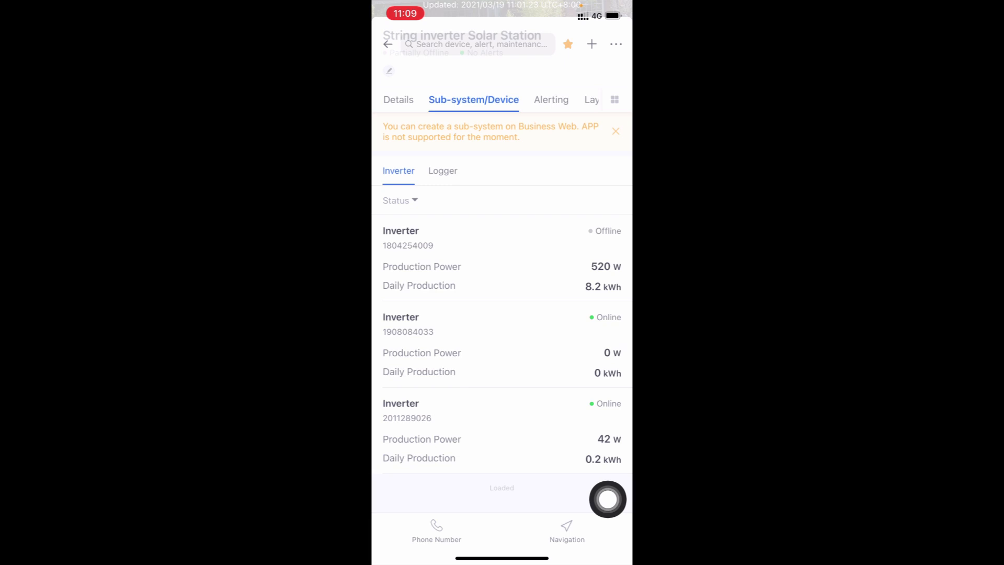
pyautogui.click(407, 237)
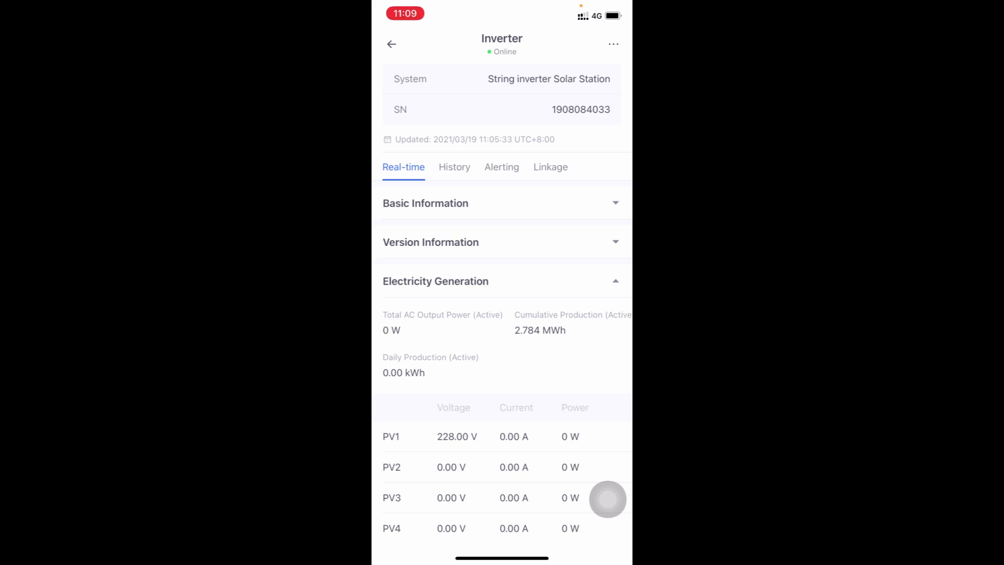
pyautogui.scroll(-3)
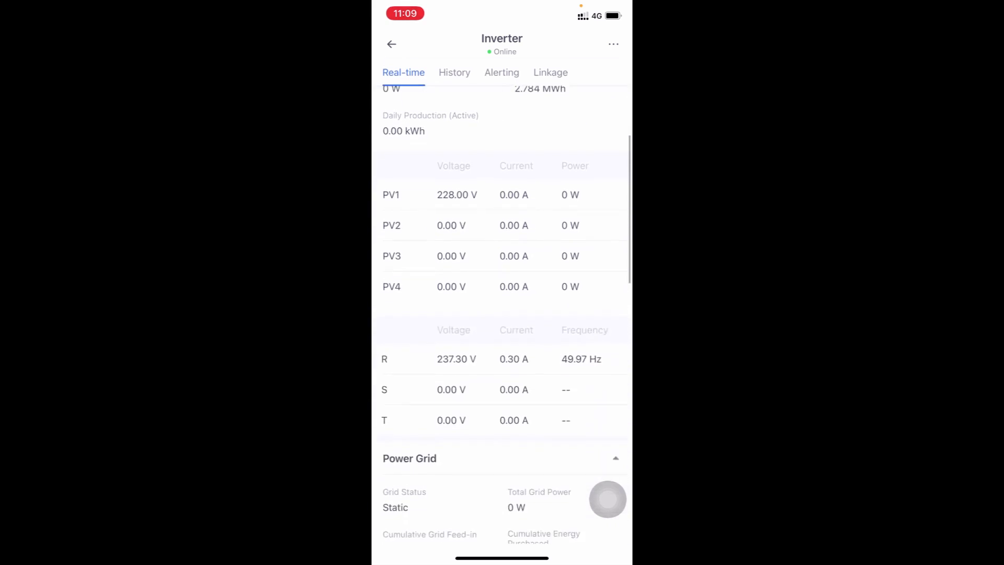
pyautogui.scroll(-3)
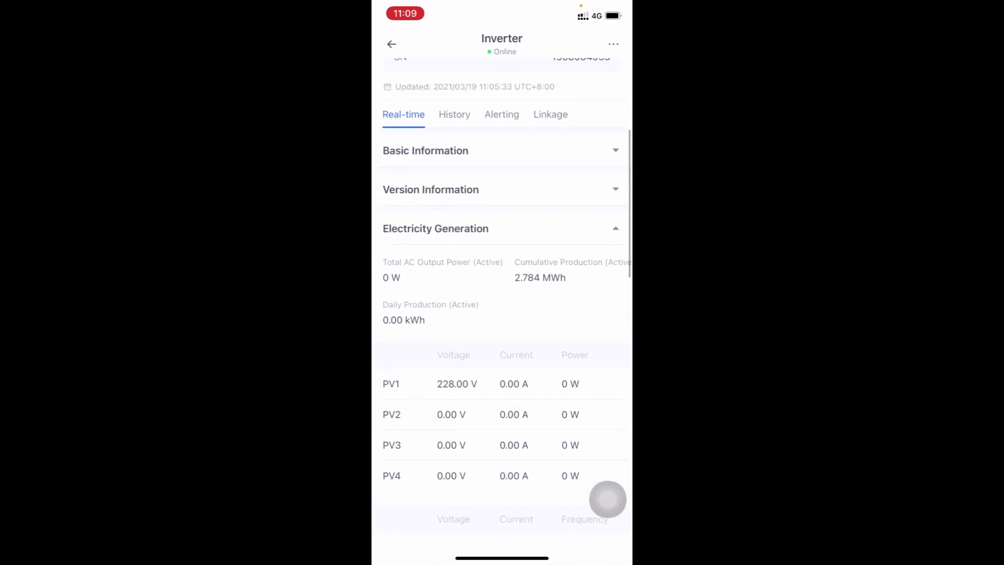
pyautogui.scroll(-3)
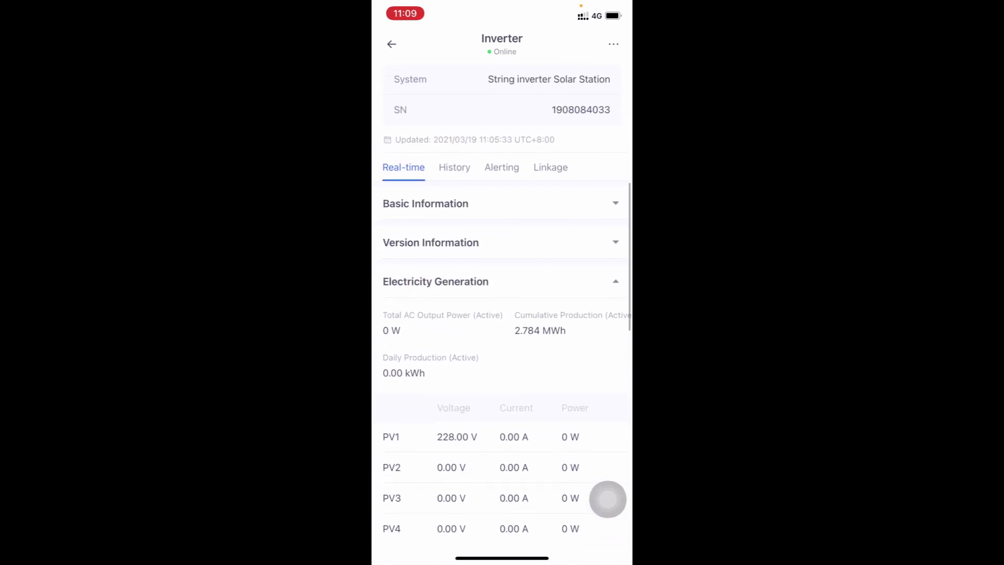
pyautogui.click(613, 44)
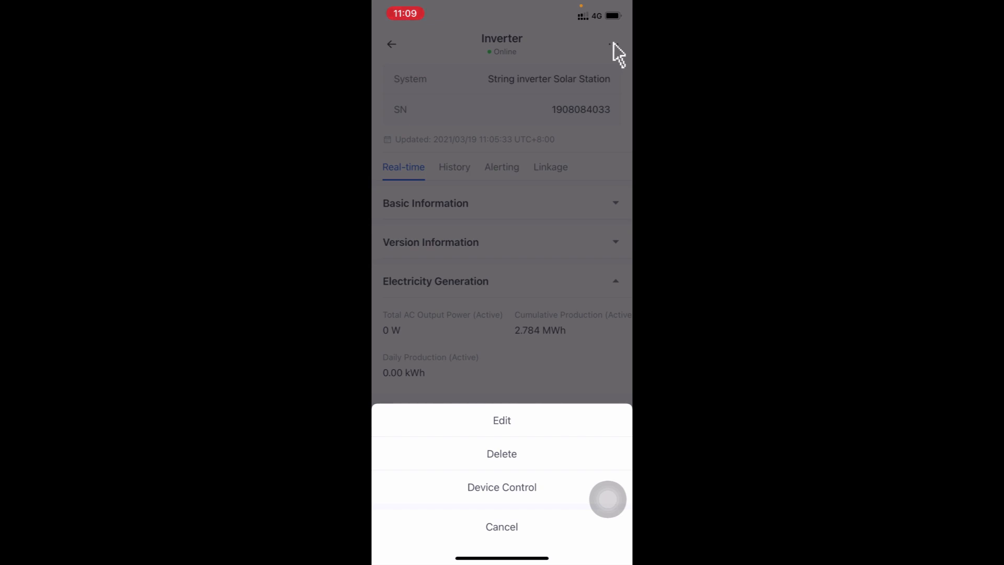
# Open Device Control and choose Read Grid Voltage Upper Limit as the command.
pyautogui.click(501, 486)
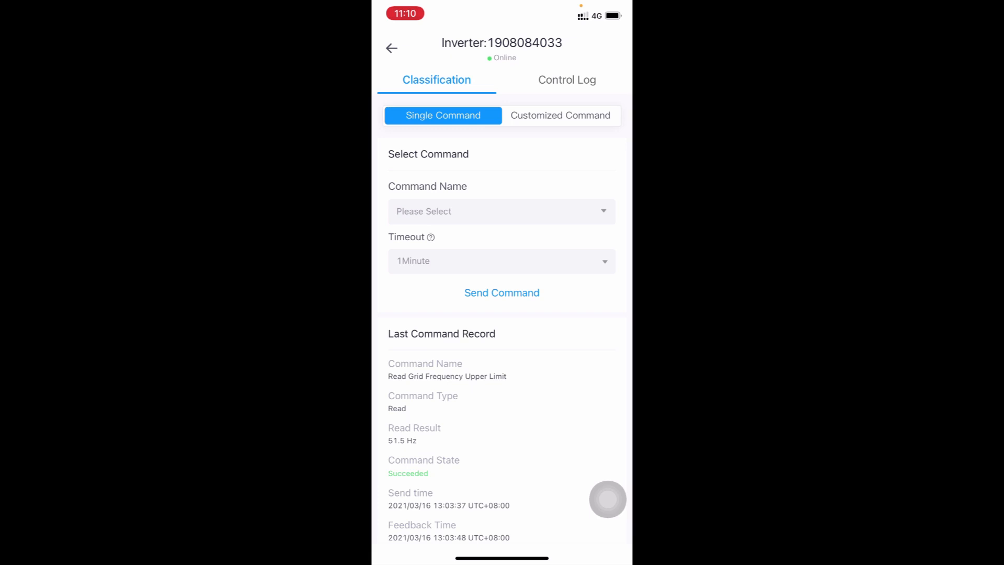
pyautogui.click(501, 210)
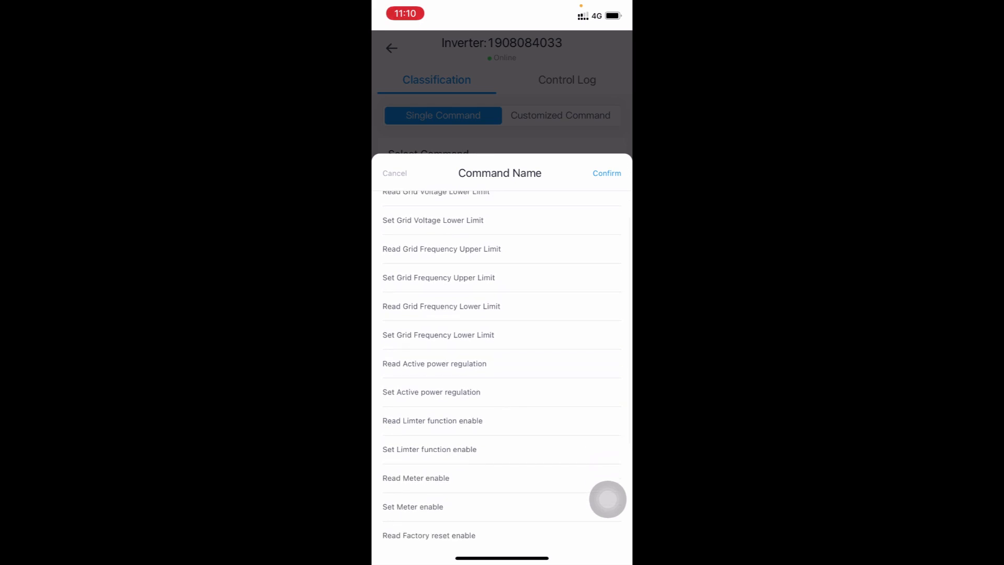
pyautogui.scroll(3)
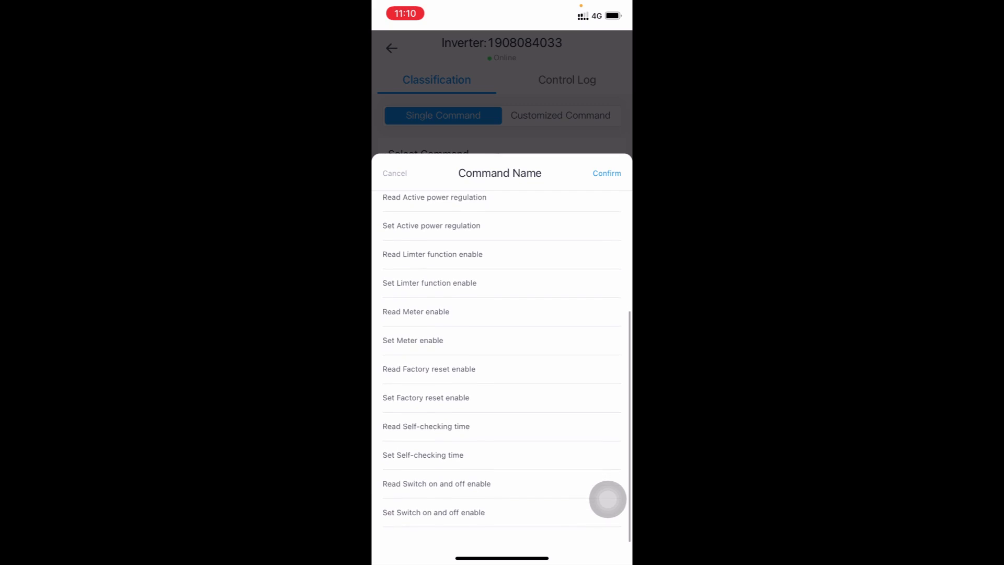
pyautogui.scroll(-3)
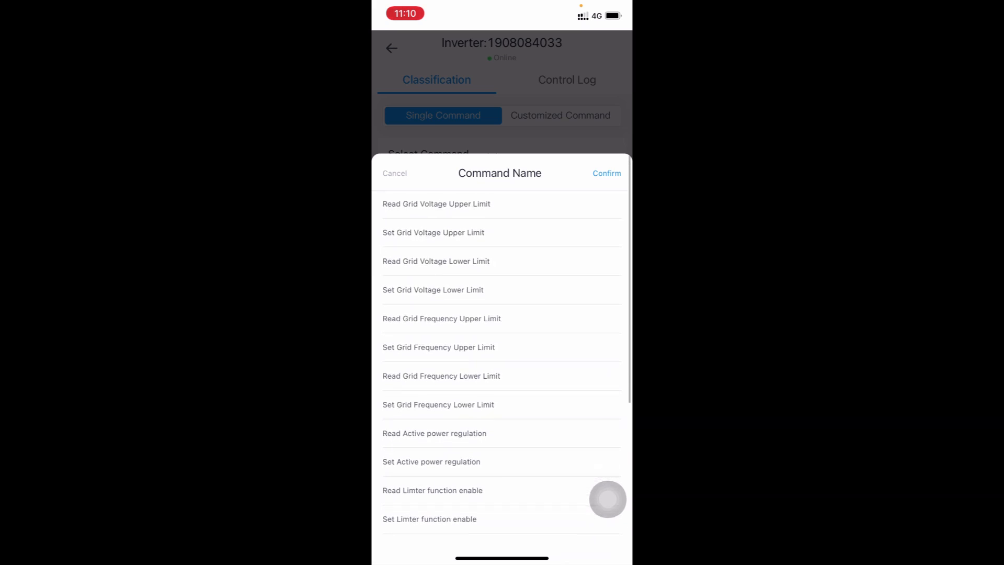
pyautogui.click(436, 204)
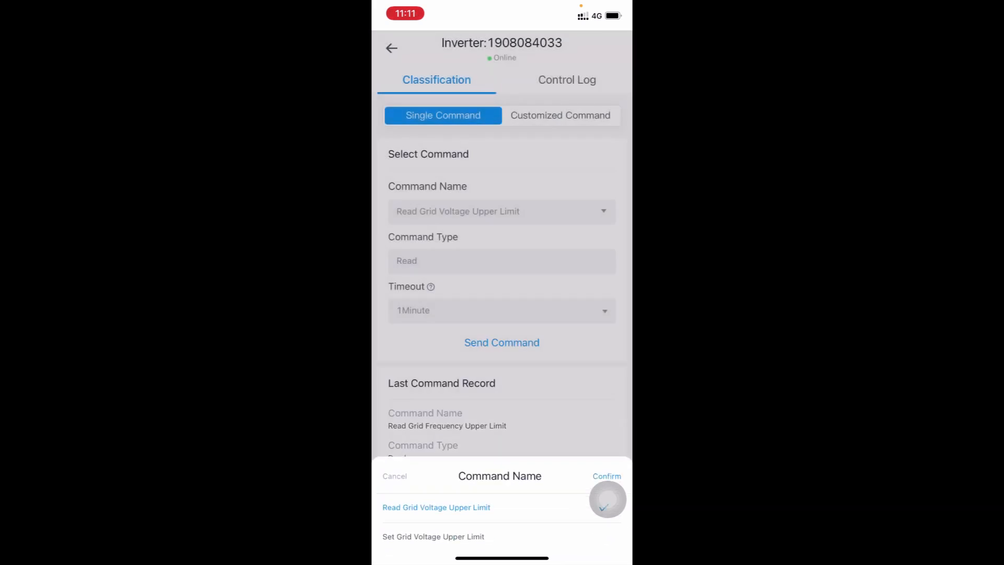
pyautogui.click(605, 476)
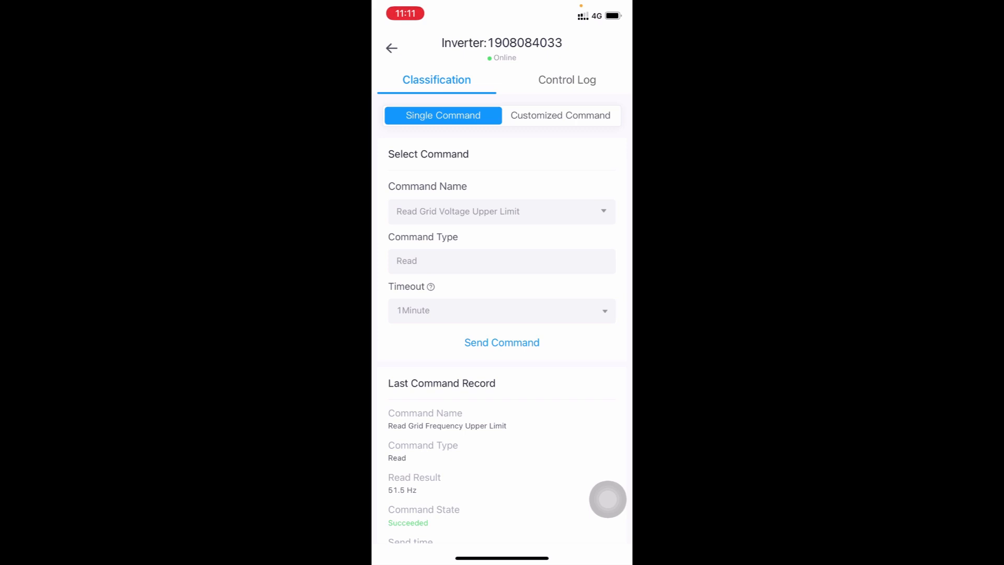
# Send the read command with a 3-minute timeout and see the result of 295 V.
pyautogui.click(501, 311)
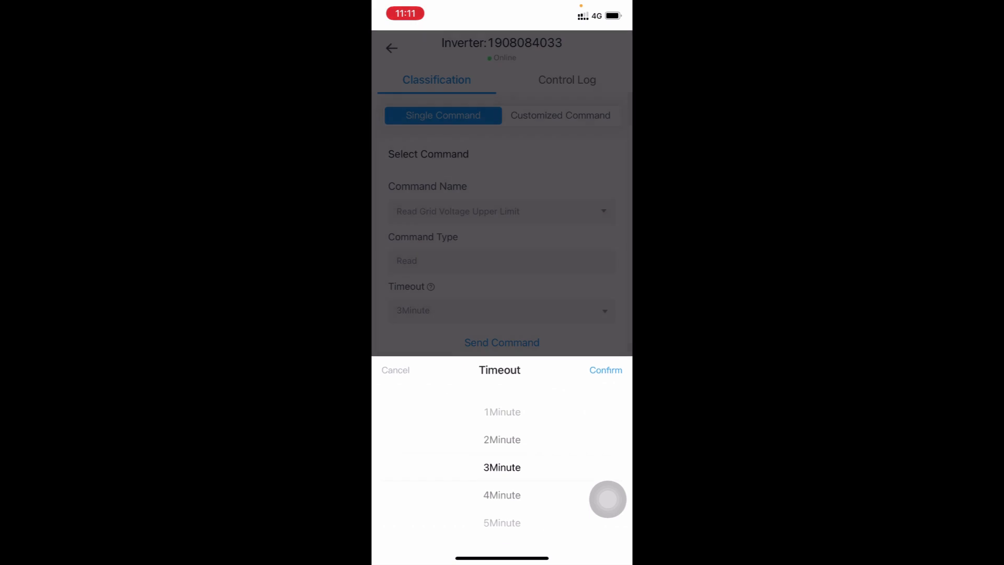
pyautogui.click(605, 370)
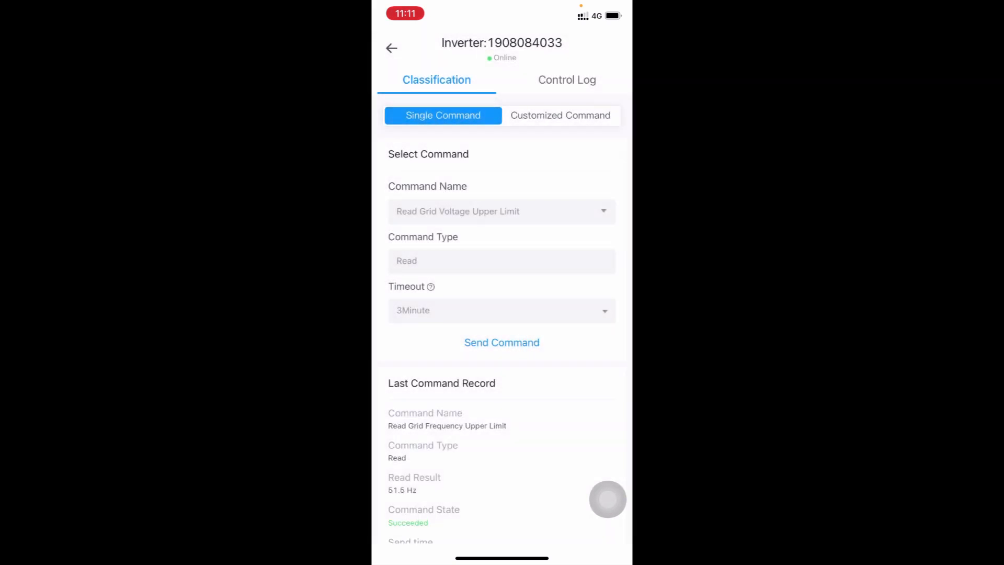
pyautogui.click(501, 342)
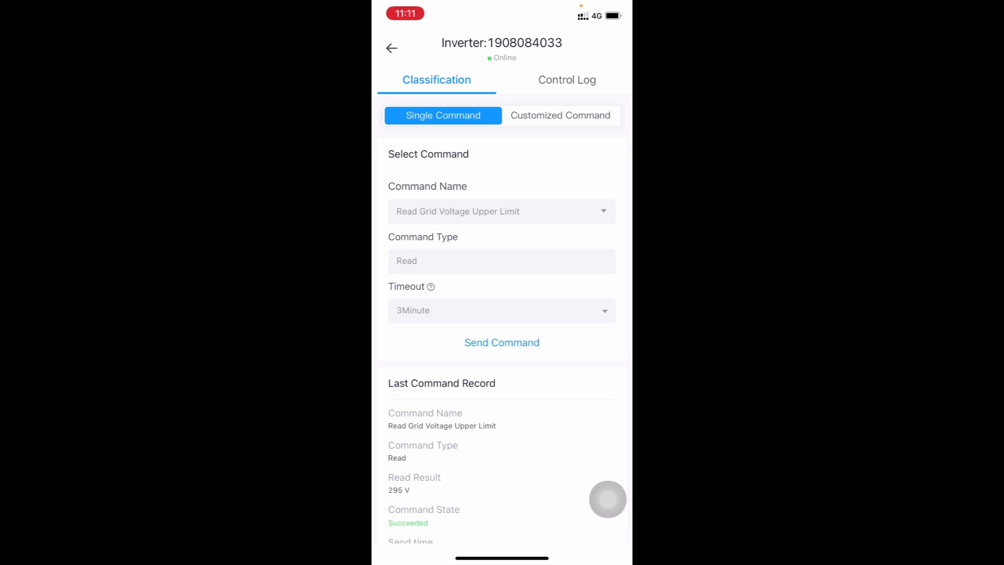
pyautogui.scroll(-3)
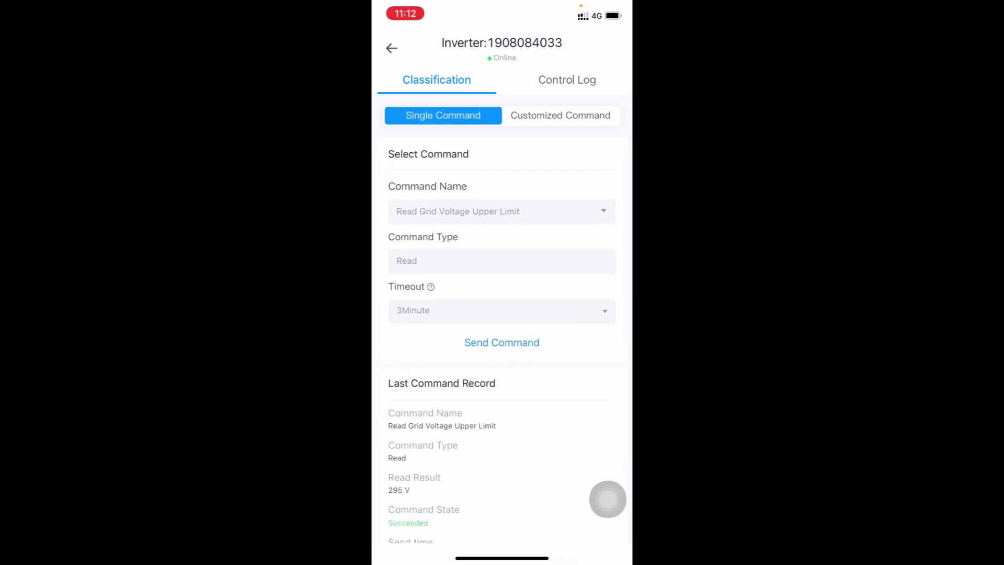
# Choose Set Grid Voltage Upper Limit and send an initial value of 280 V.
pyautogui.click(501, 211)
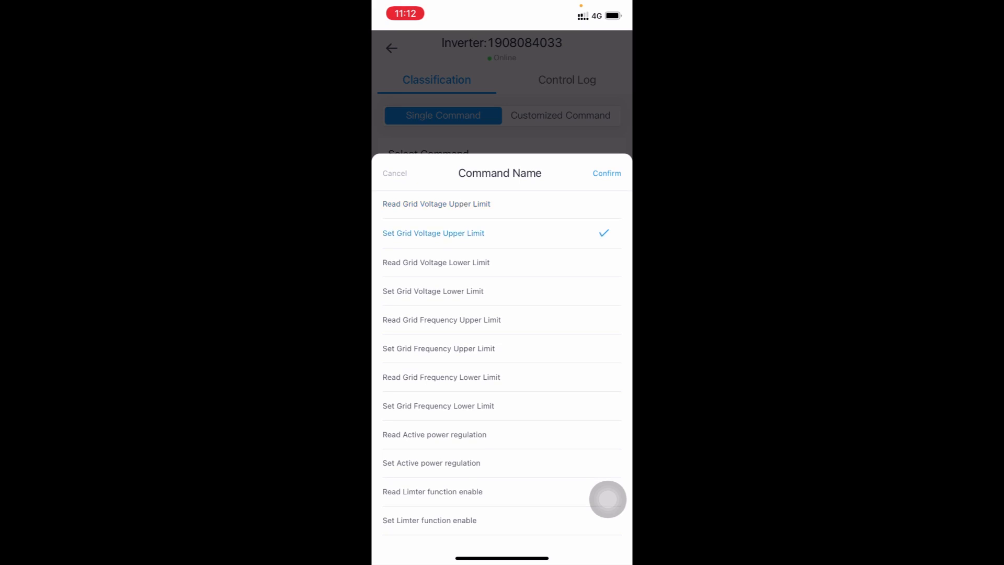
pyautogui.click(605, 173)
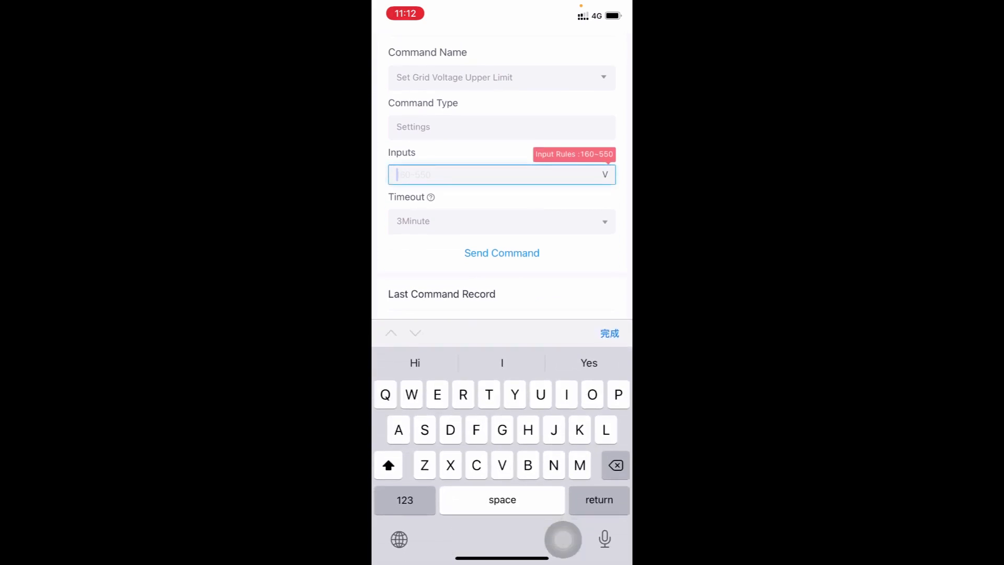
pyautogui.click(404, 500)
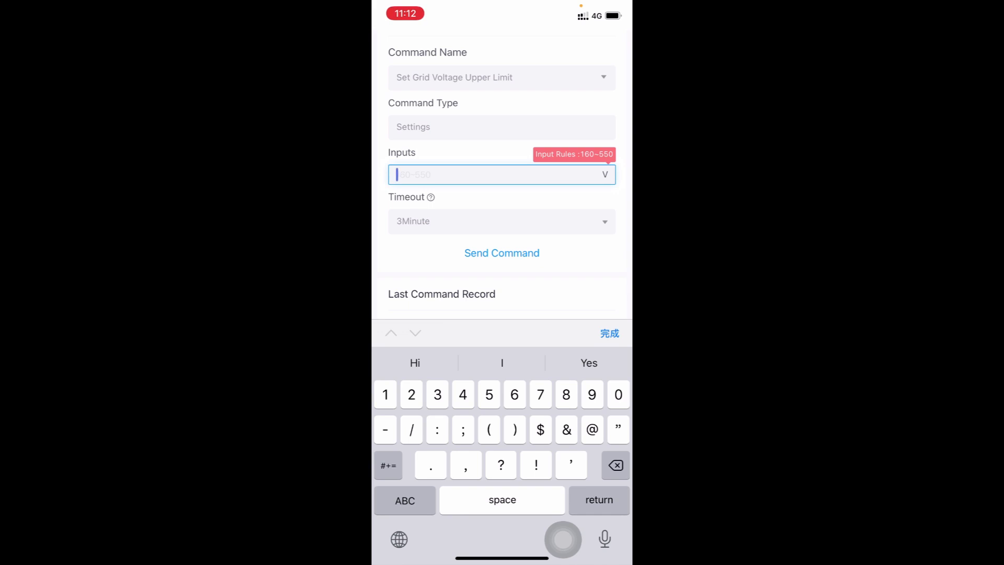
pyautogui.write('280')
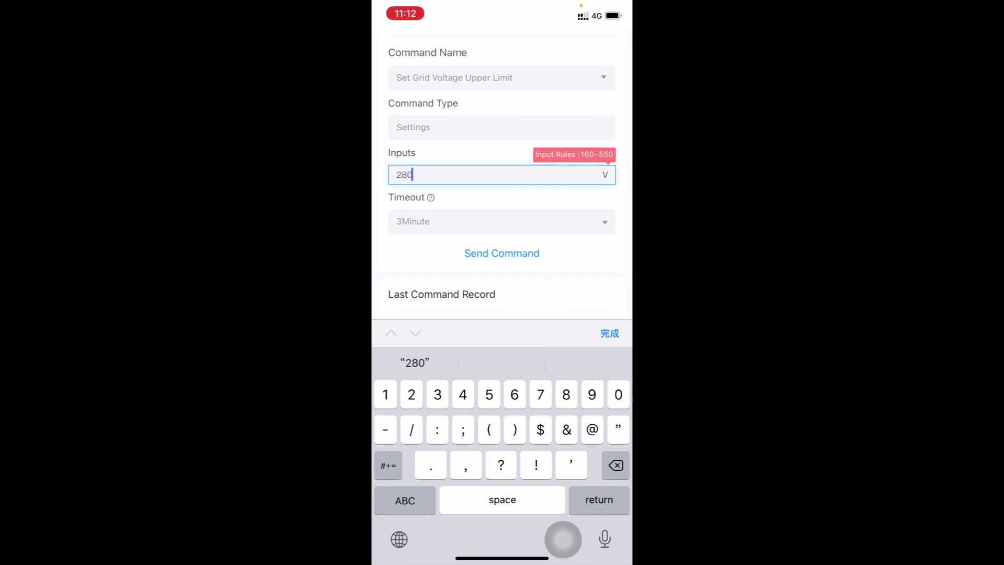
pyautogui.click(609, 333)
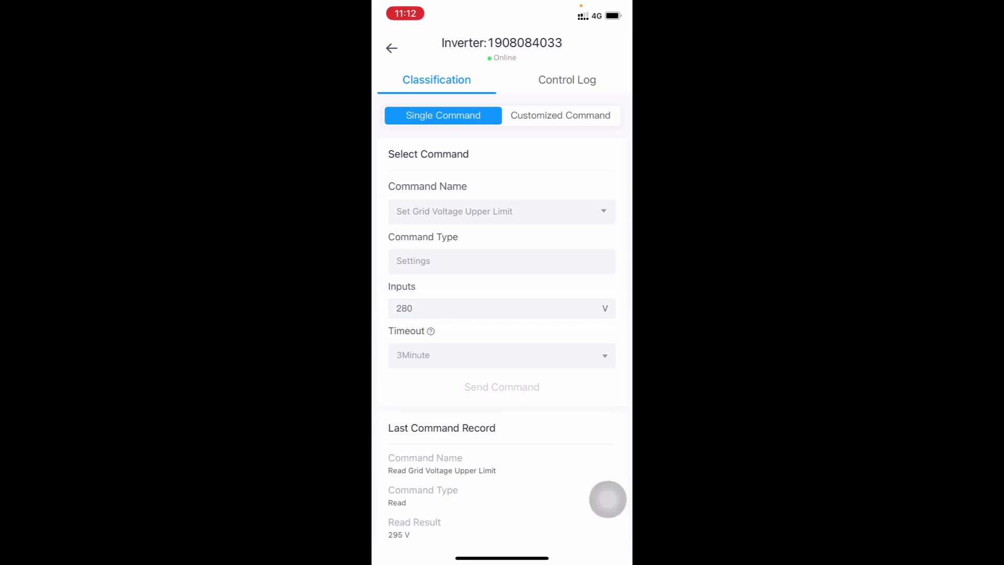
pyautogui.click(502, 387)
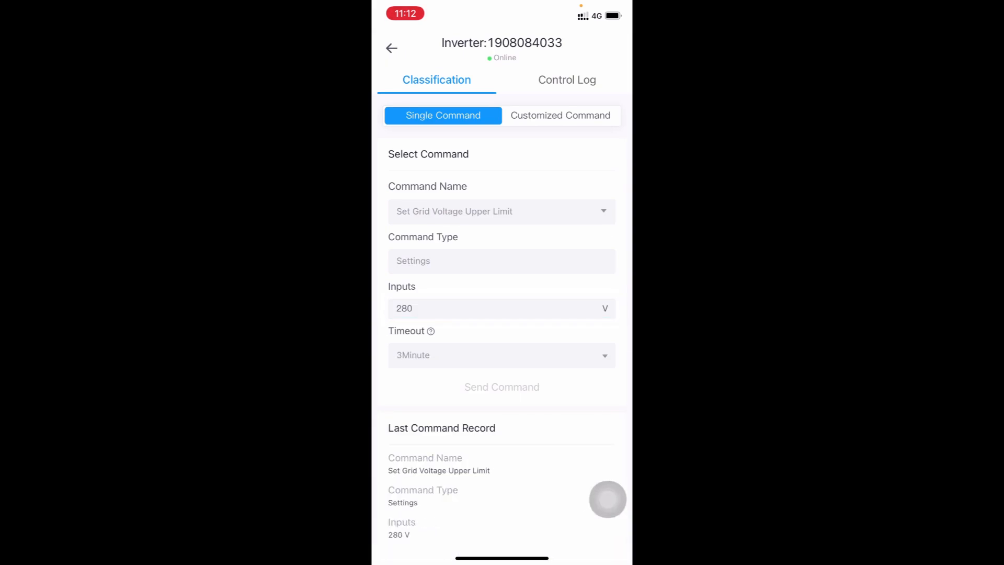
# Correct the limit to 285 V, send it successfully, and return to the inverter's details.
pyautogui.click(501, 308)
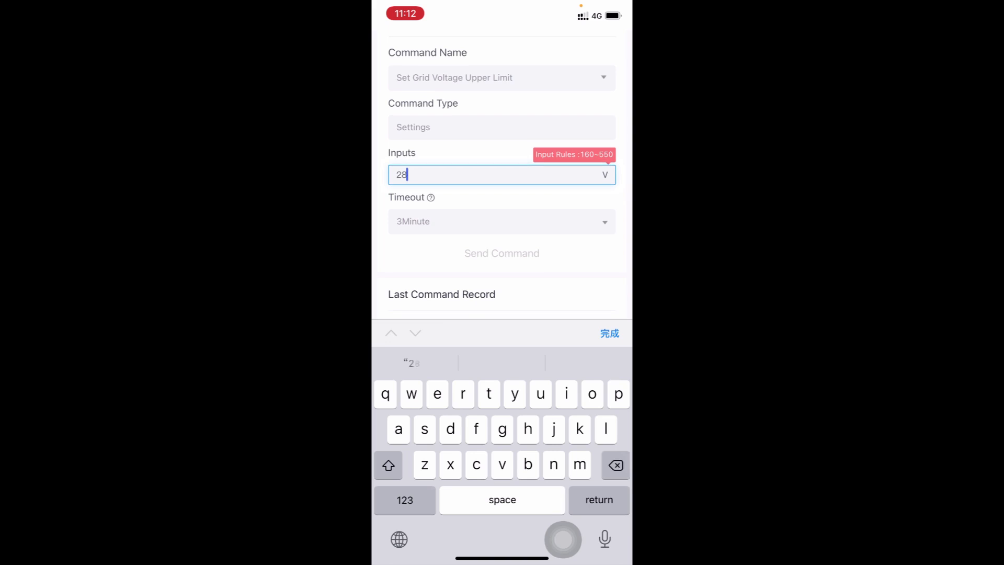
pyautogui.click(404, 500)
pyautogui.write('5')
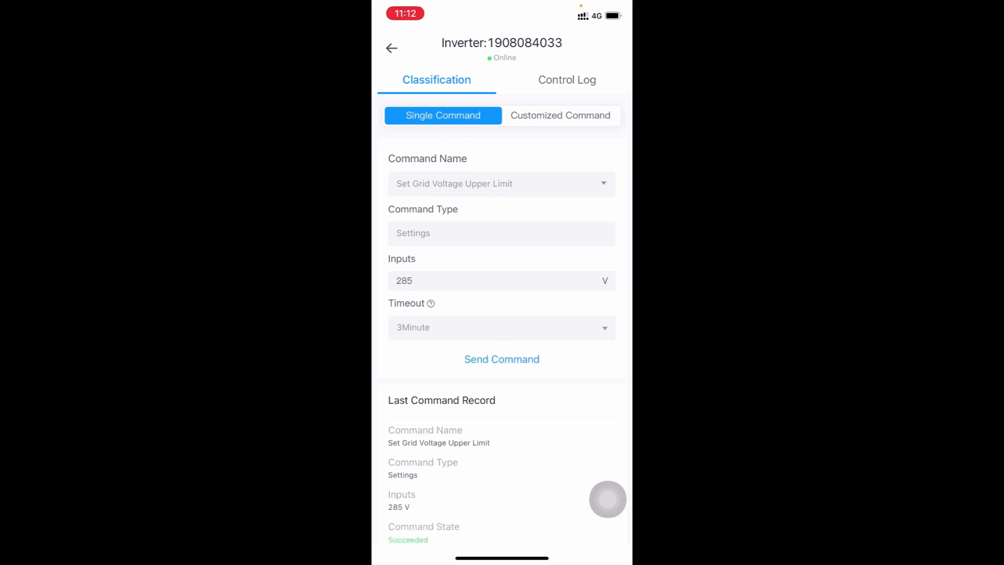
pyautogui.scroll(-3)
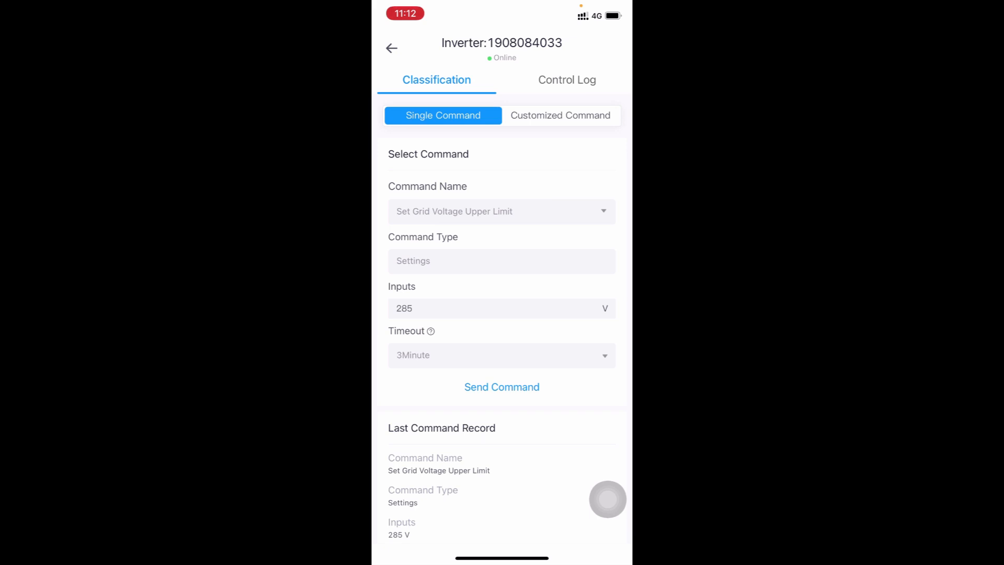
pyautogui.click(392, 48)
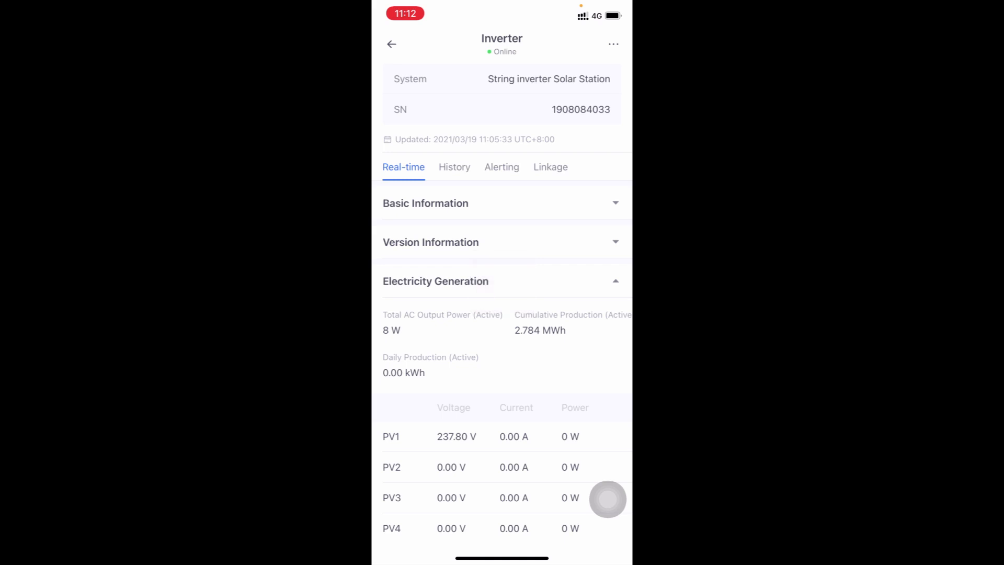
# Go back to the Work home and show the Business monitor overview of all plants.
pyautogui.click(391, 44)
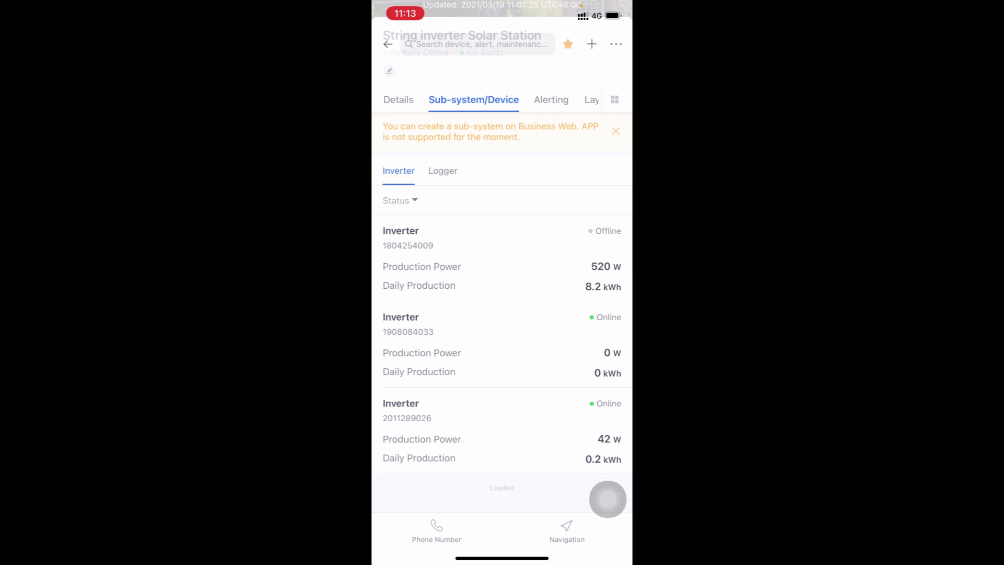
pyautogui.click(388, 44)
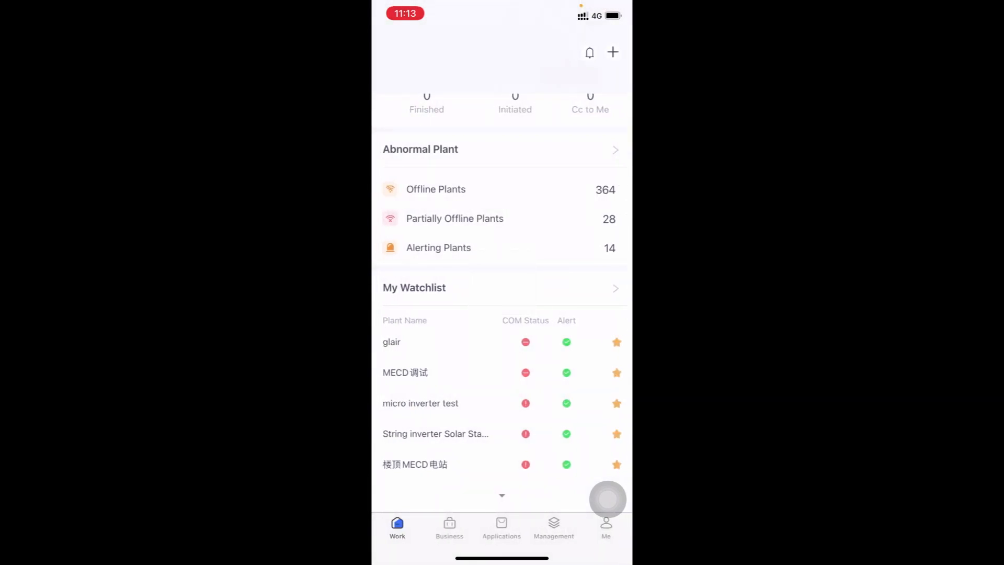
pyautogui.scroll(-3)
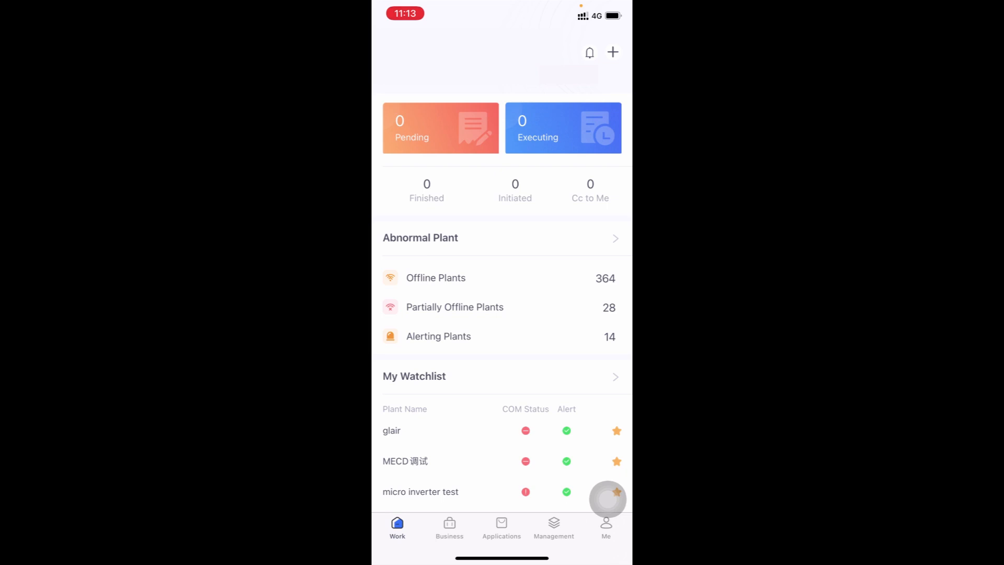
pyautogui.click(448, 527)
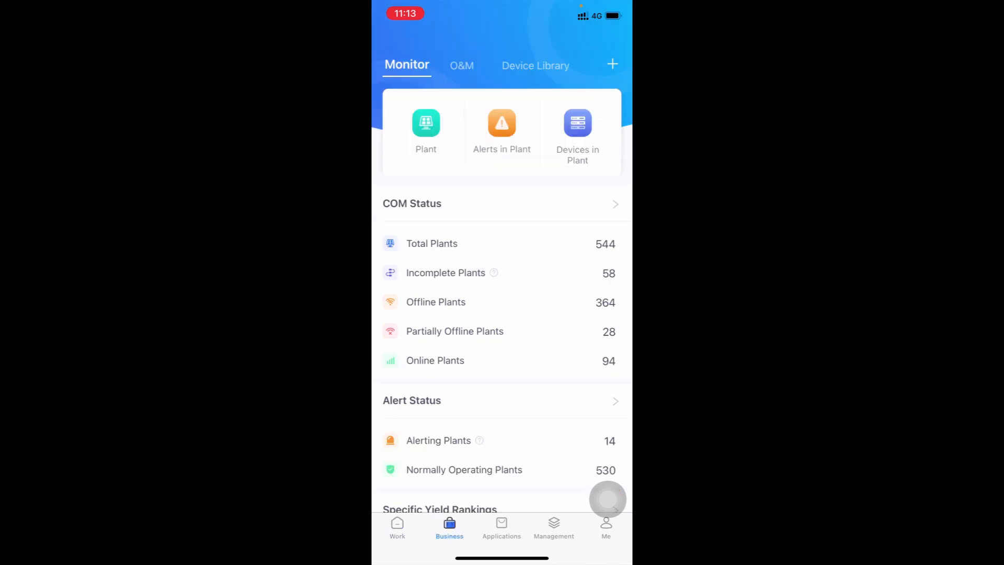
# Show the Device Library overview, dismissing the server error when the device list fails to load.
pyautogui.click(534, 65)
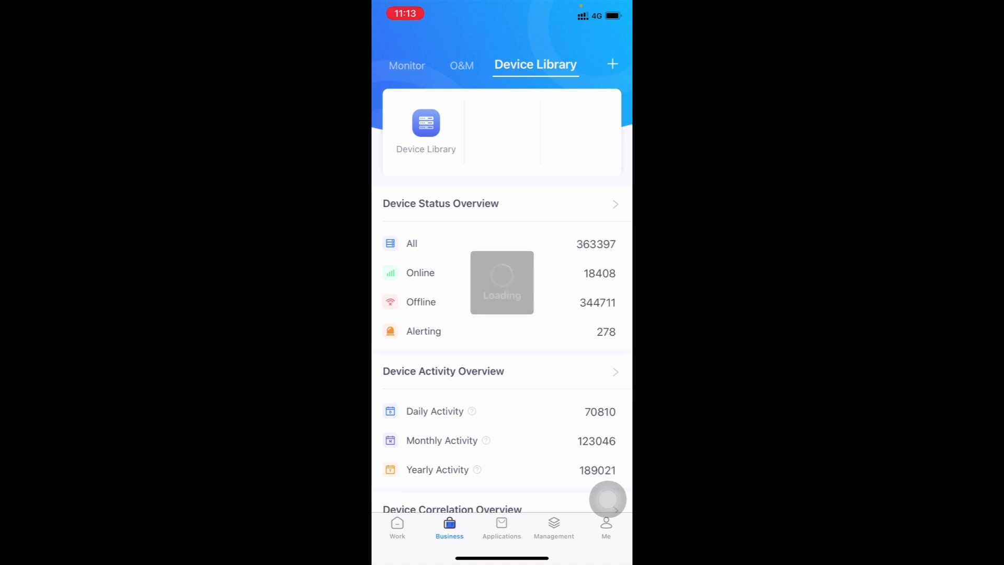
pyautogui.click(426, 123)
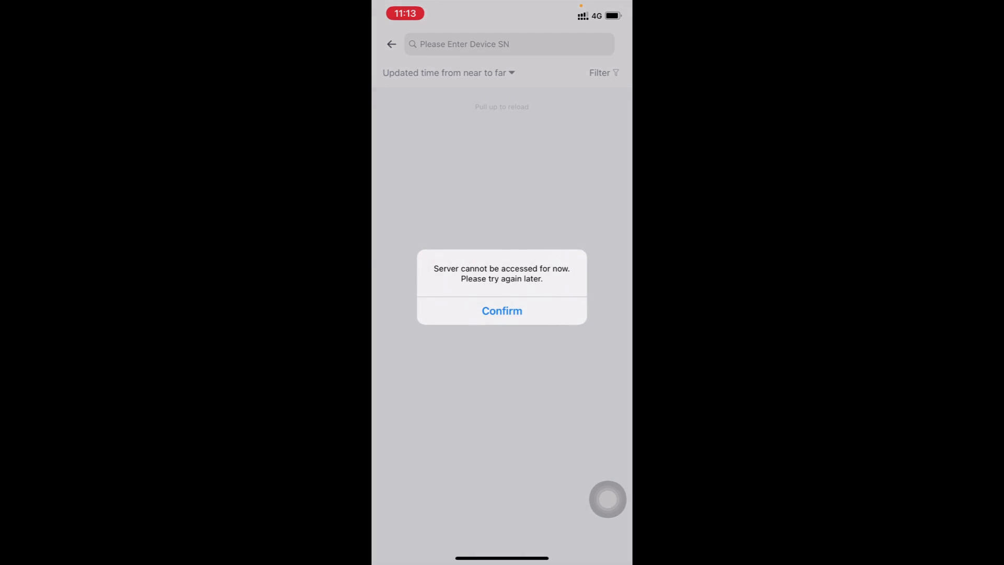
pyautogui.click(501, 310)
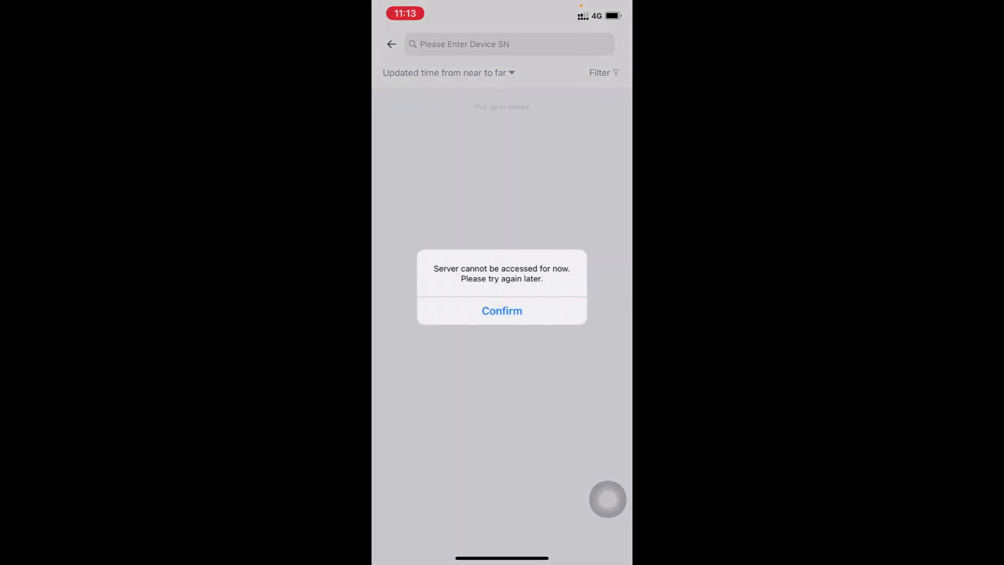
pyautogui.click(501, 311)
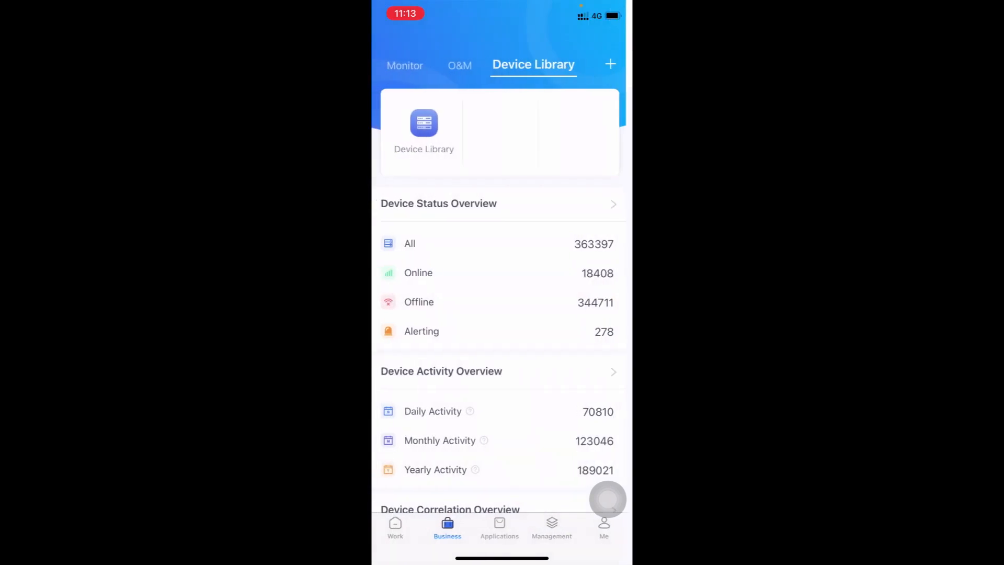